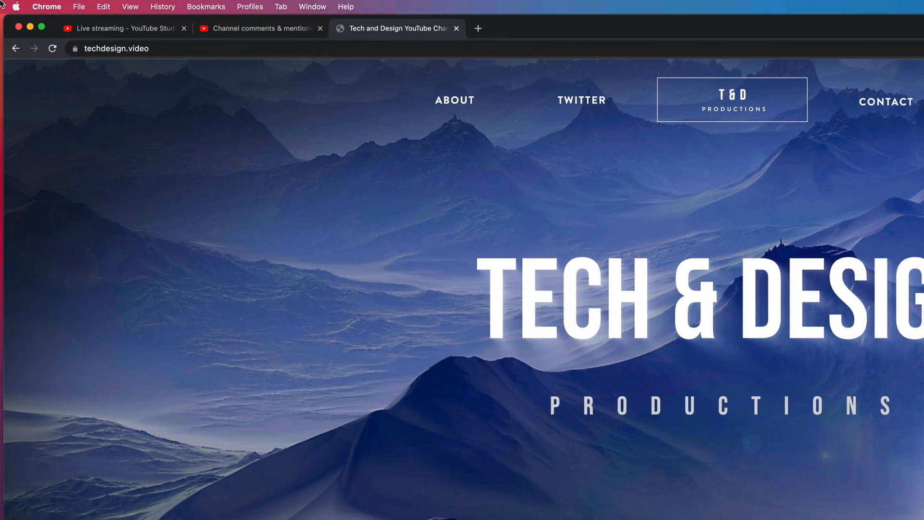
- Open the Apple menu, which shows App Store with one pending update
{"action": "left_click", "coordinate": [16, 6]}
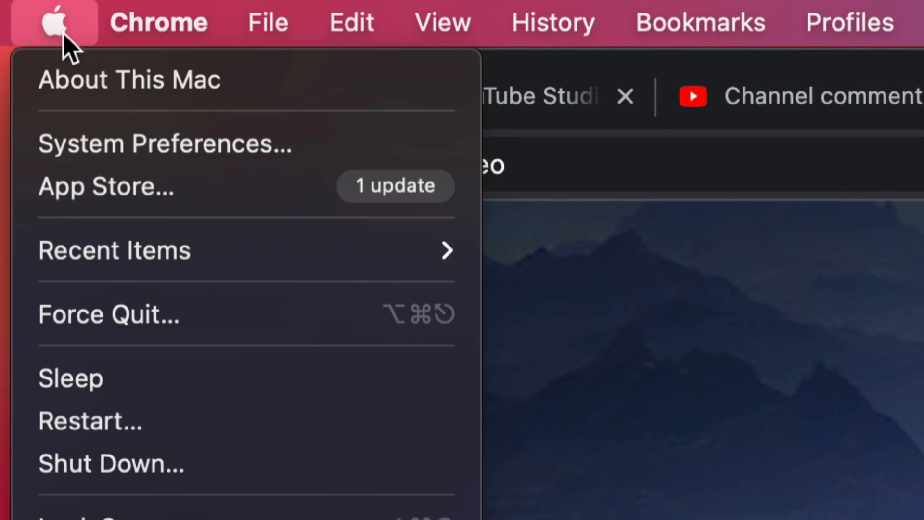
{"action": "mouse_move", "coordinate": [106, 186]}
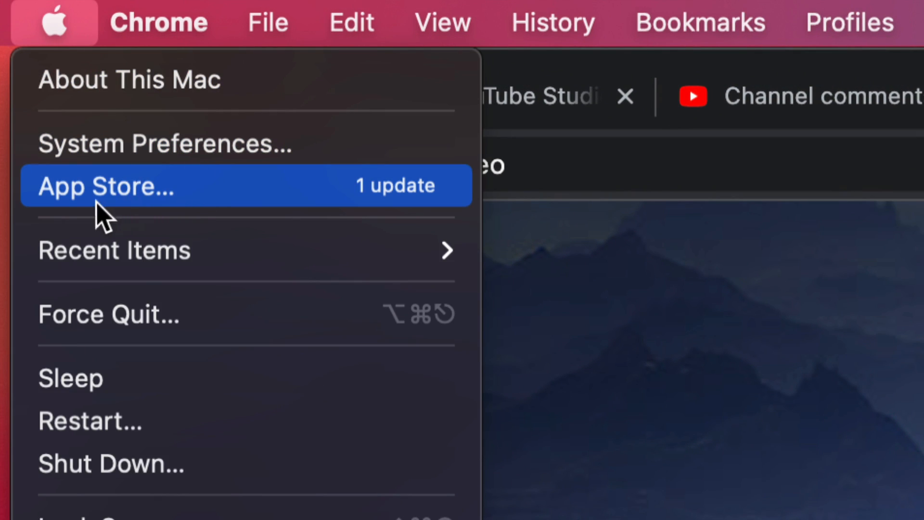
{"action": "mouse_move", "coordinate": [254, 213]}
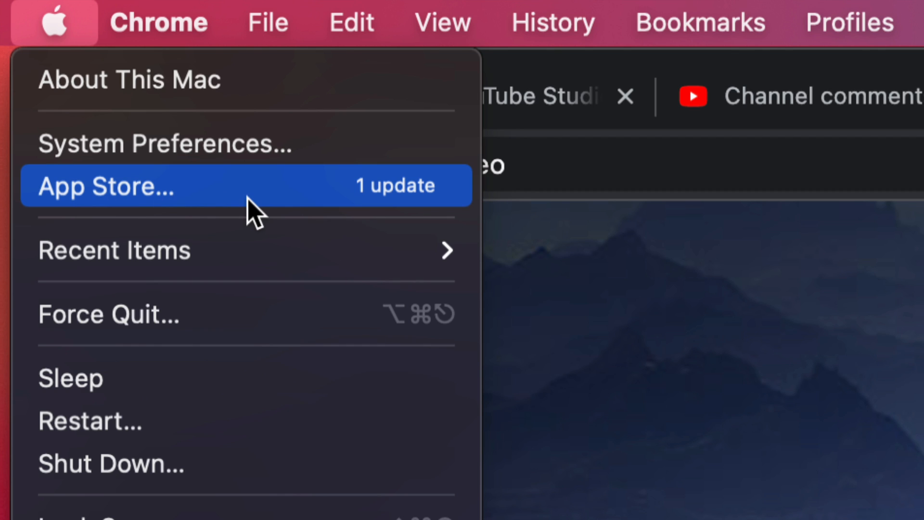
{"action": "mouse_move", "coordinate": [178, 200]}
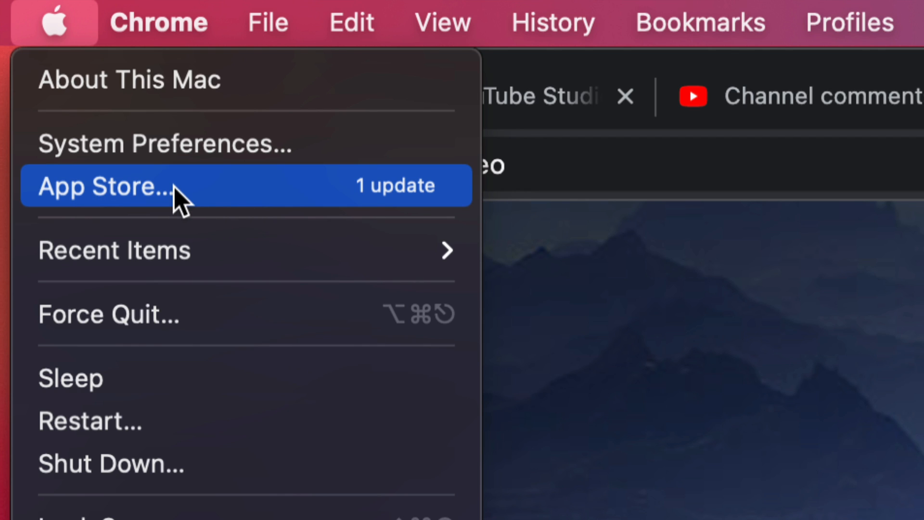
{"action": "mouse_move", "coordinate": [180, 197]}
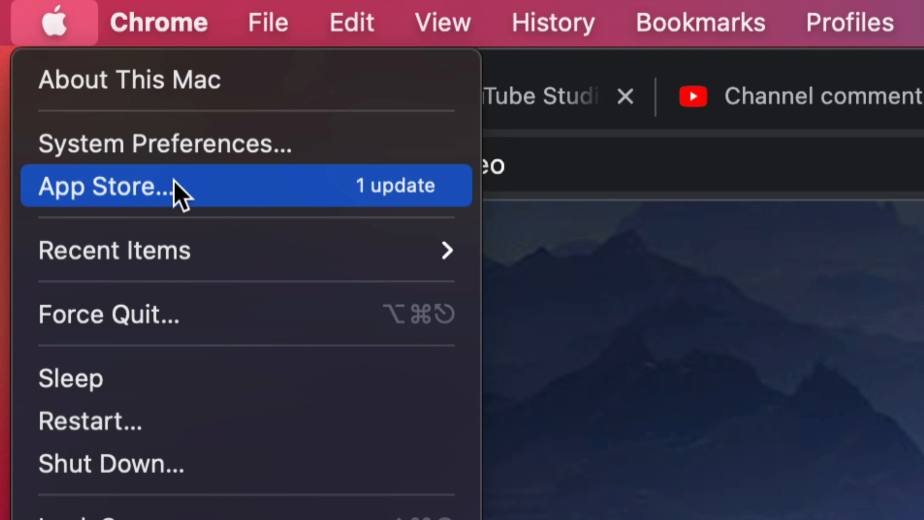
{"action": "mouse_move", "coordinate": [194, 143]}
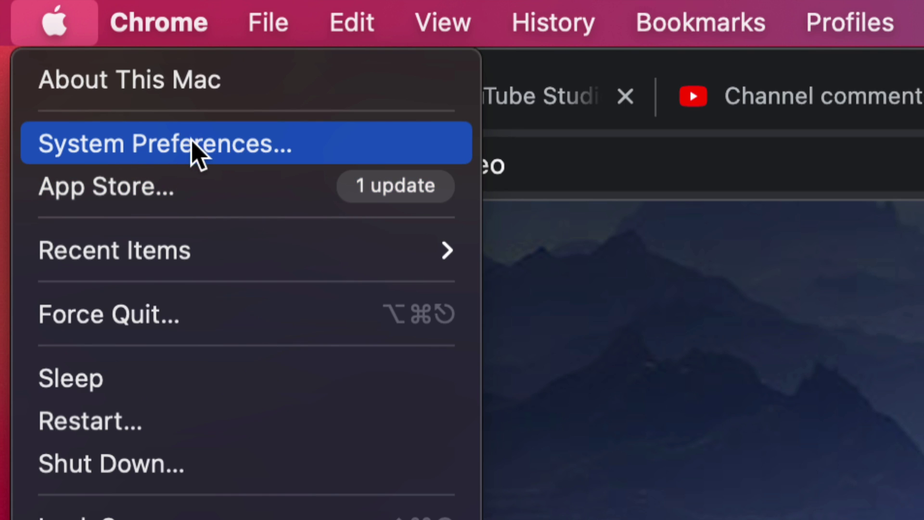
{"action": "mouse_move", "coordinate": [142, 200]}
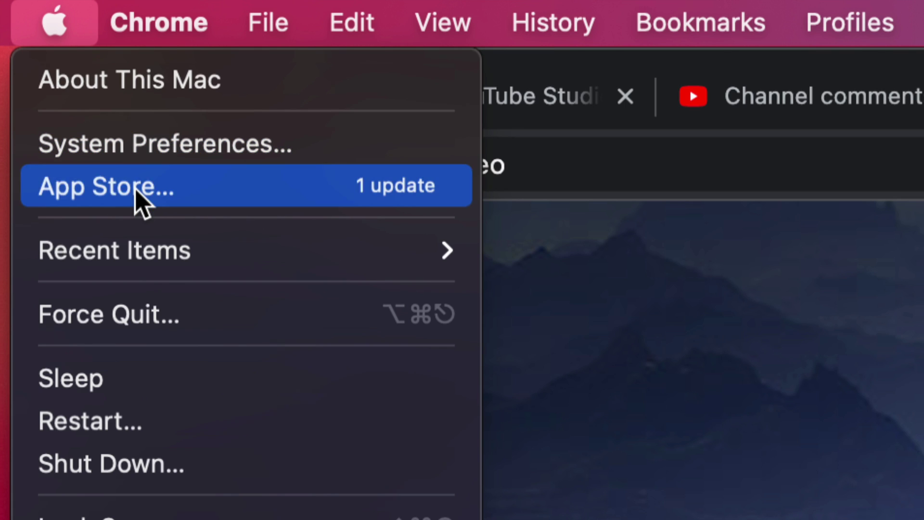
- Open the App Store Updates page and search the store for 'affinity publis'
{"action": "left_click", "coordinate": [105, 186]}
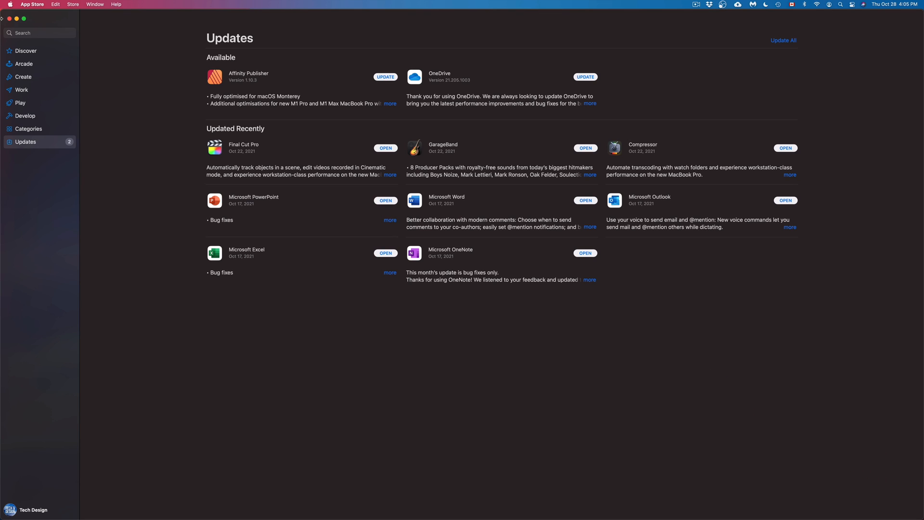
{"action": "left_click", "coordinate": [39, 32]}
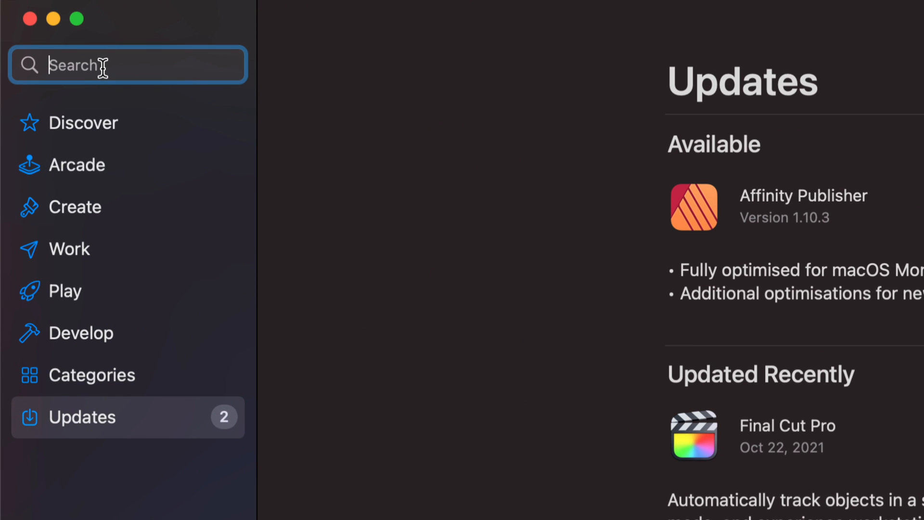
{"action": "type", "text": "affinity"}
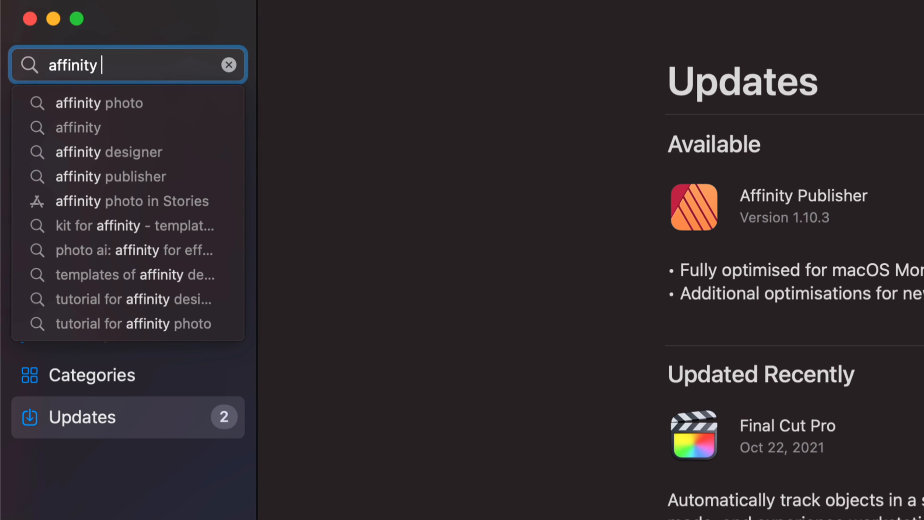
{"action": "type", "text": "publs"}
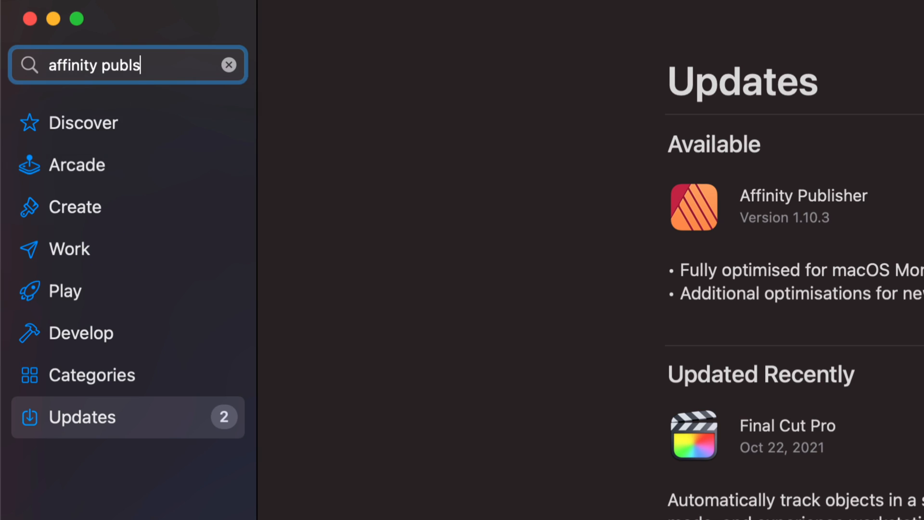
{"action": "type", "text": "i"}
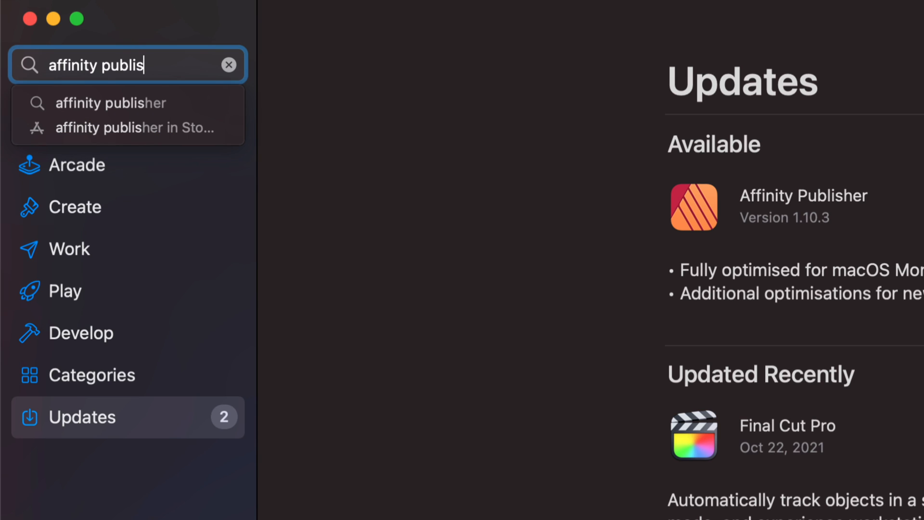
- Pick the 'affinity publisher' suggestion and scroll through its store listing
{"action": "left_click", "coordinate": [110, 103]}
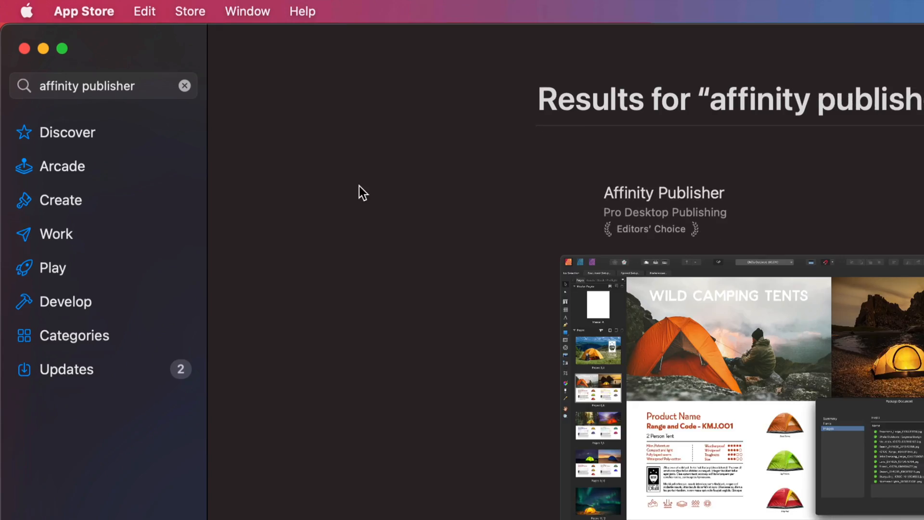
{"action": "scroll", "scroll_direction": "down", "scroll_amount": 3}
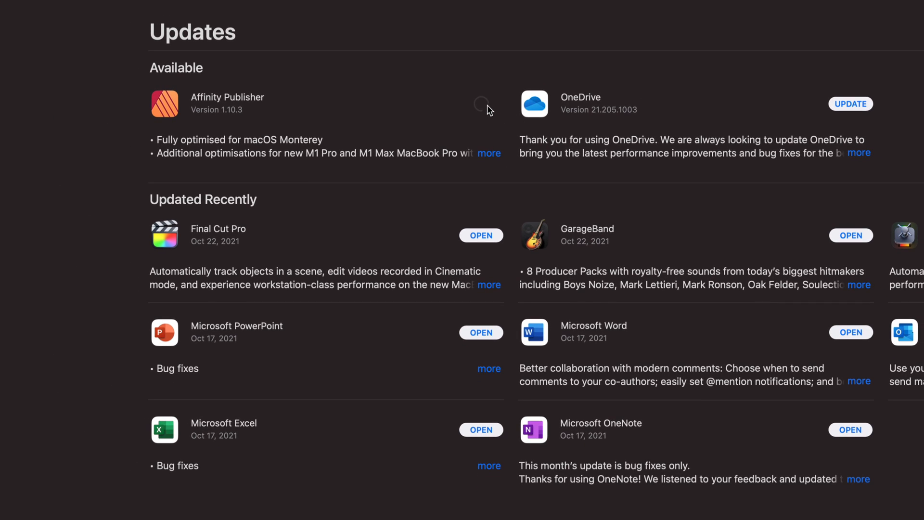
{"action": "left_click", "coordinate": [481, 104]}
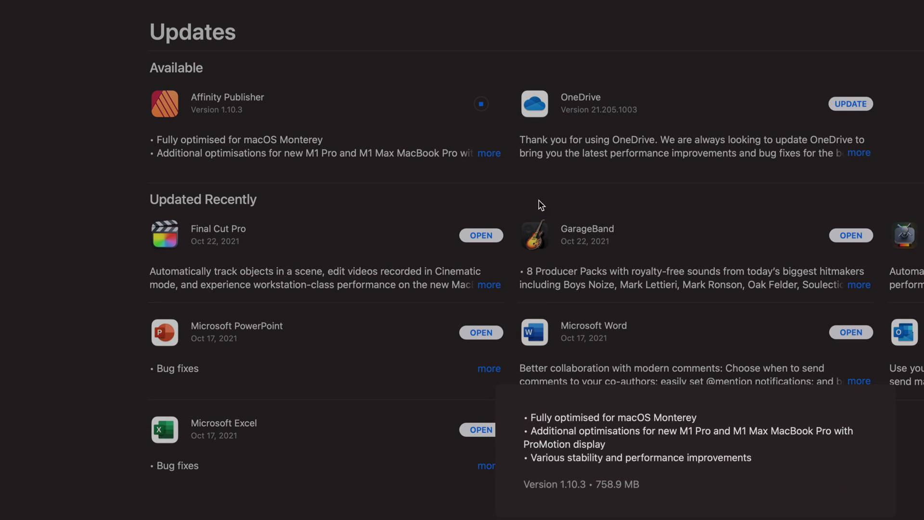
{"action": "scroll", "scroll_direction": "down", "scroll_amount": 3}
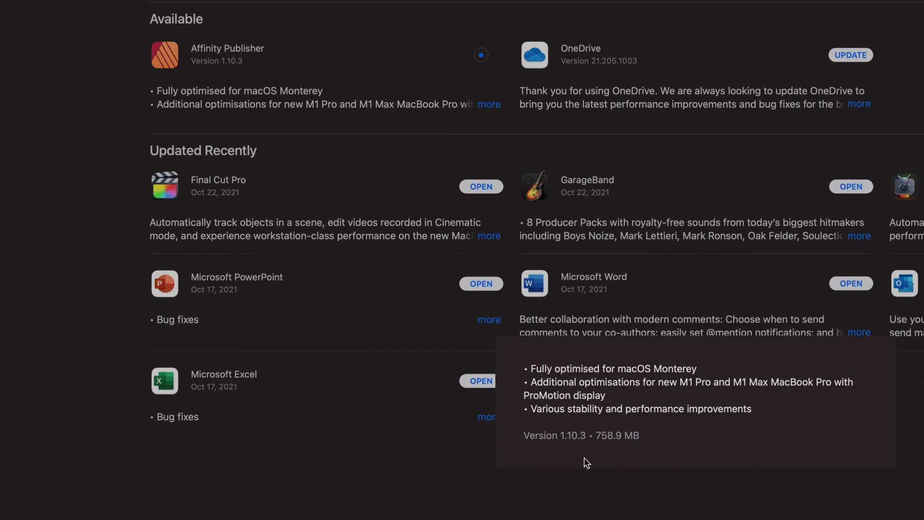
{"action": "mouse_move", "coordinate": [627, 452]}
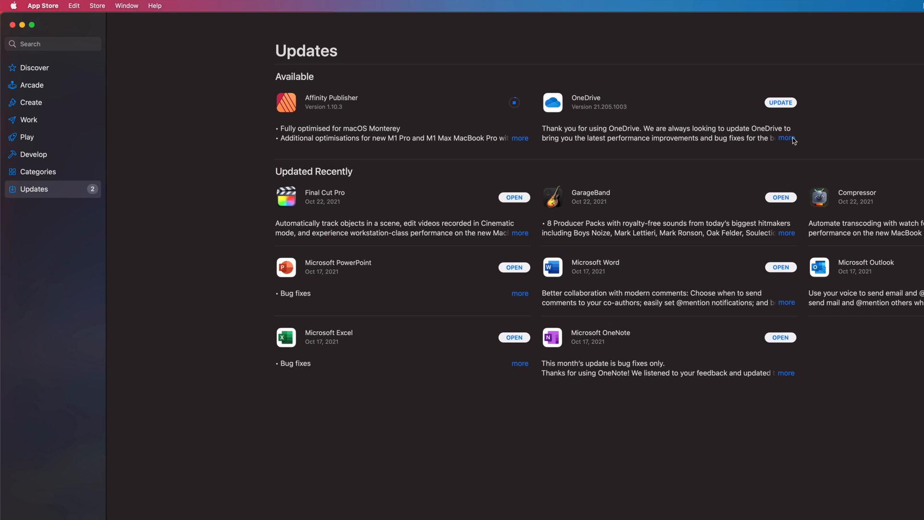
{"action": "left_click", "coordinate": [787, 138]}
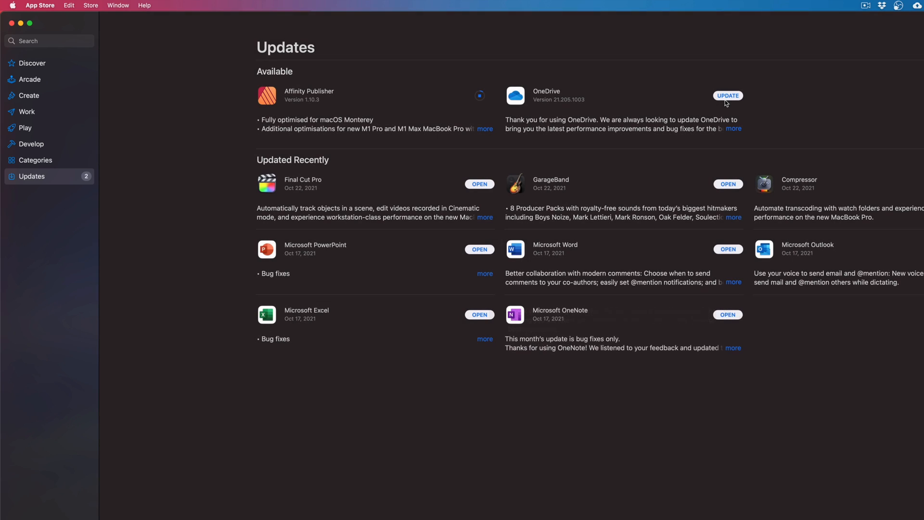
- Start the OneDrive update alongside the Affinity Publisher download
{"action": "left_click", "coordinate": [727, 95]}
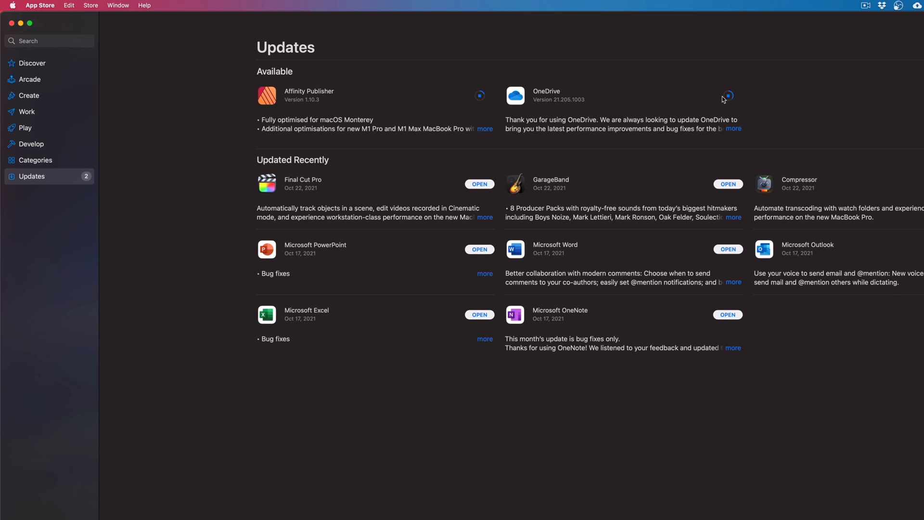
{"action": "mouse_move", "coordinate": [284, 26]}
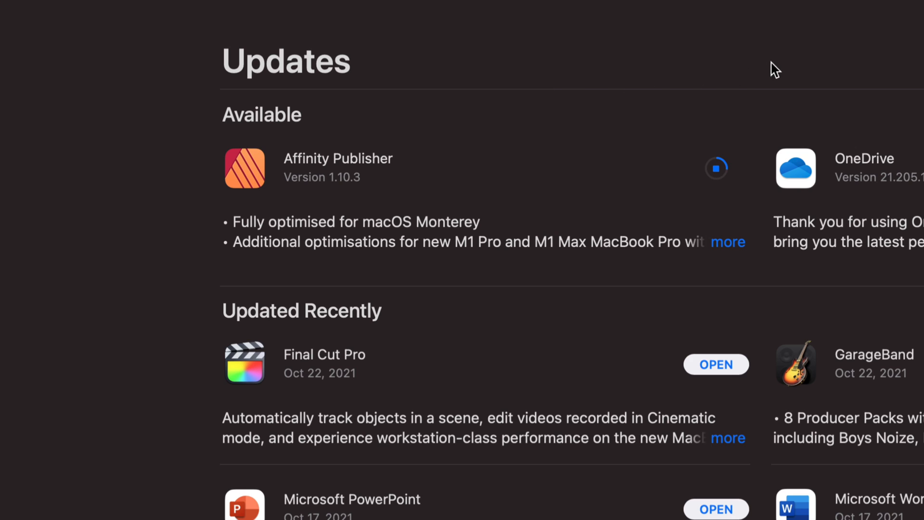
{"action": "mouse_move", "coordinate": [913, 72]}
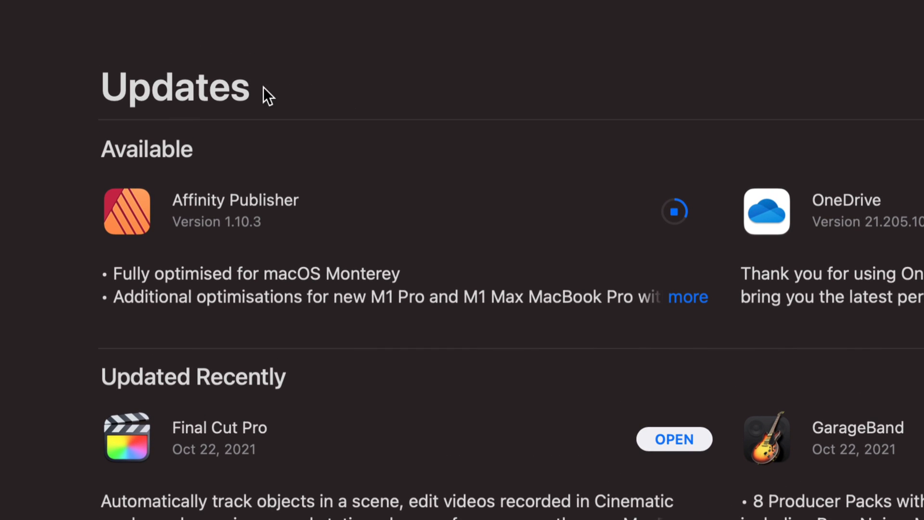
{"action": "mouse_move", "coordinate": [22, 131]}
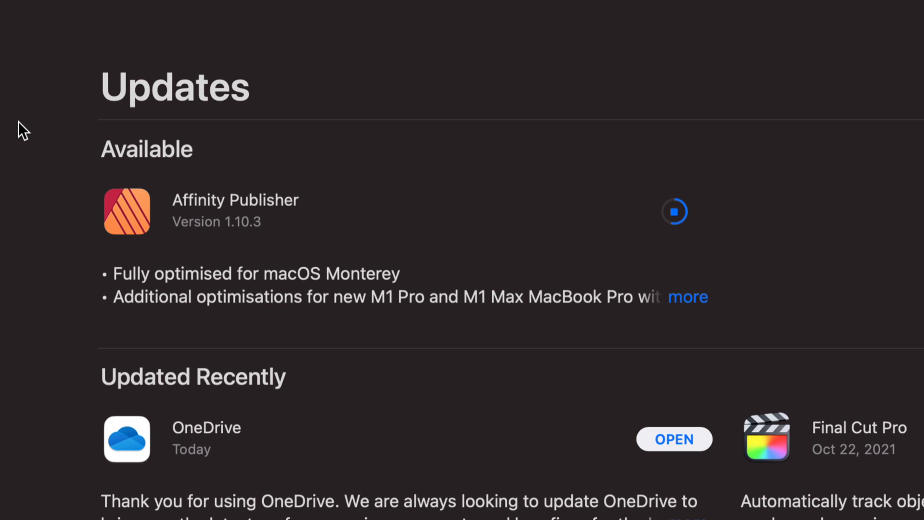
{"action": "mouse_move", "coordinate": [65, 139]}
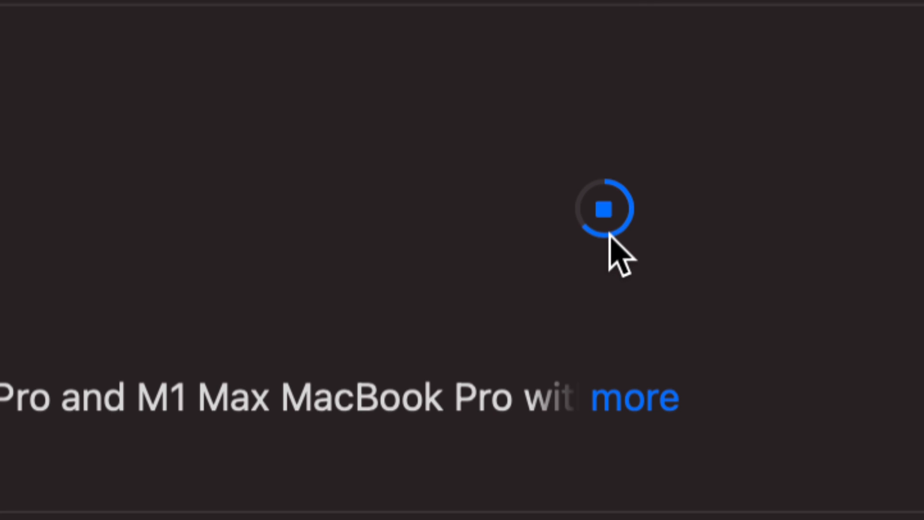
{"action": "mouse_move", "coordinate": [596, 241]}
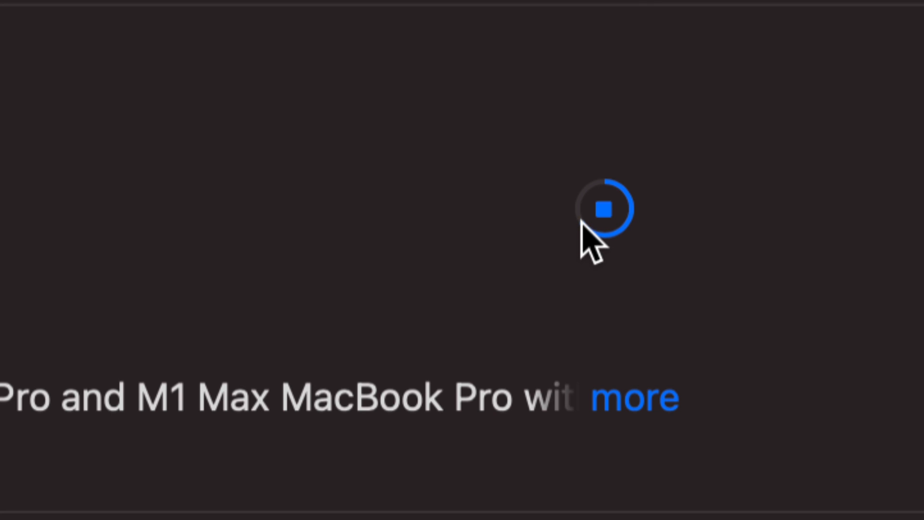
- Scroll the Updates page while OneDrive finishes and Affinity Publisher keeps downloading
{"action": "scroll", "scroll_direction": "down", "scroll_amount": 3}
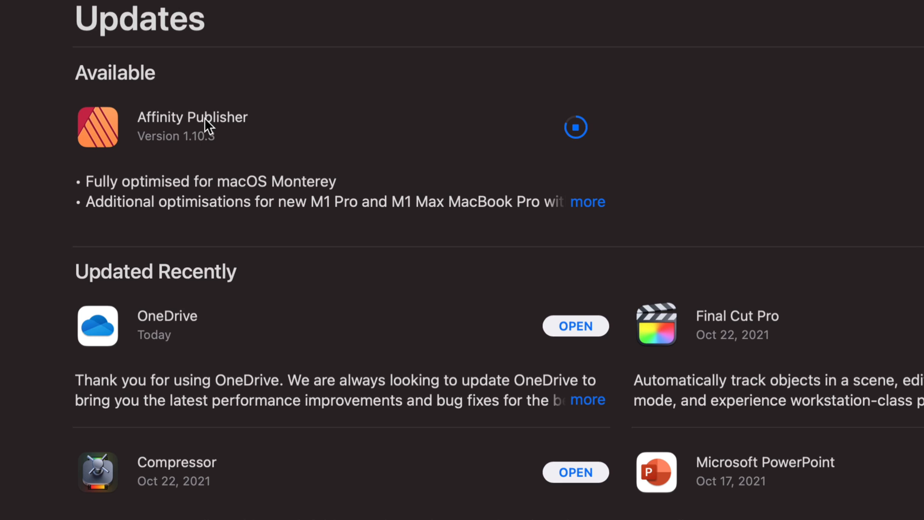
{"action": "mouse_move", "coordinate": [144, 185]}
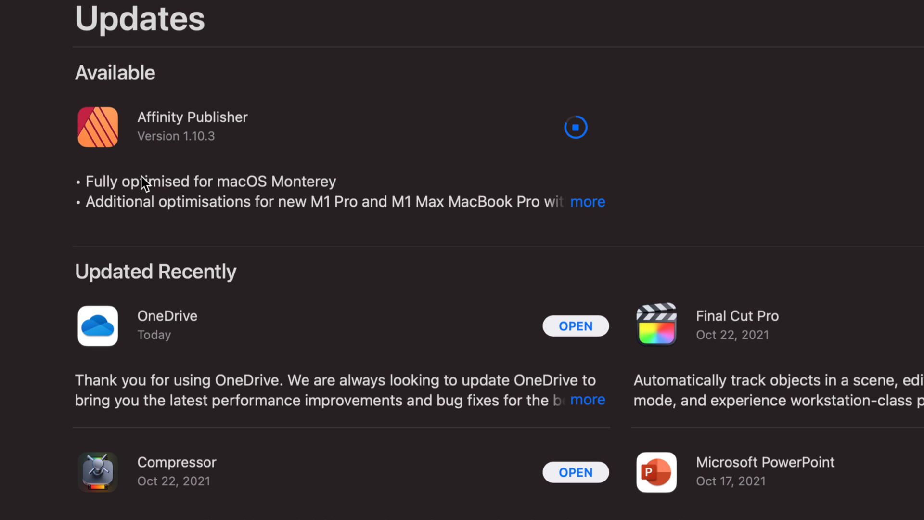
{"action": "scroll", "scroll_direction": "up", "scroll_amount": 3}
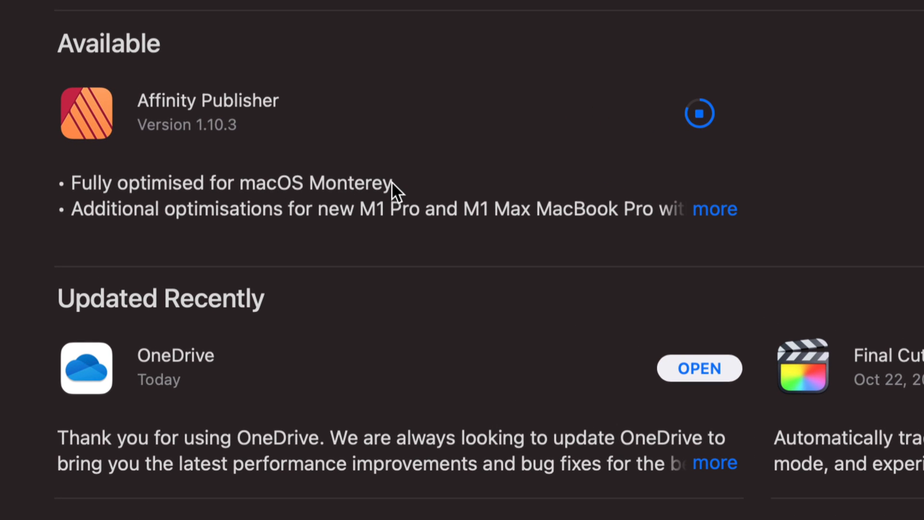
{"action": "mouse_move", "coordinate": [244, 212]}
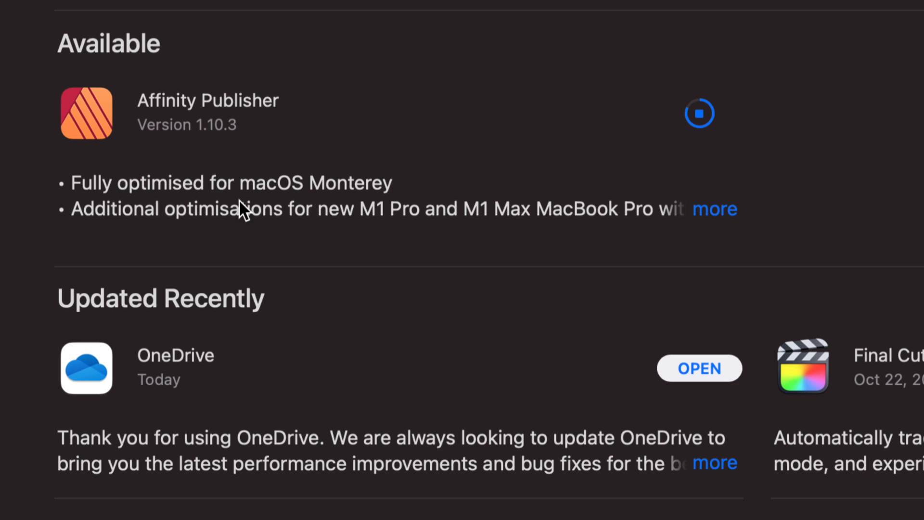
{"action": "mouse_move", "coordinate": [336, 197]}
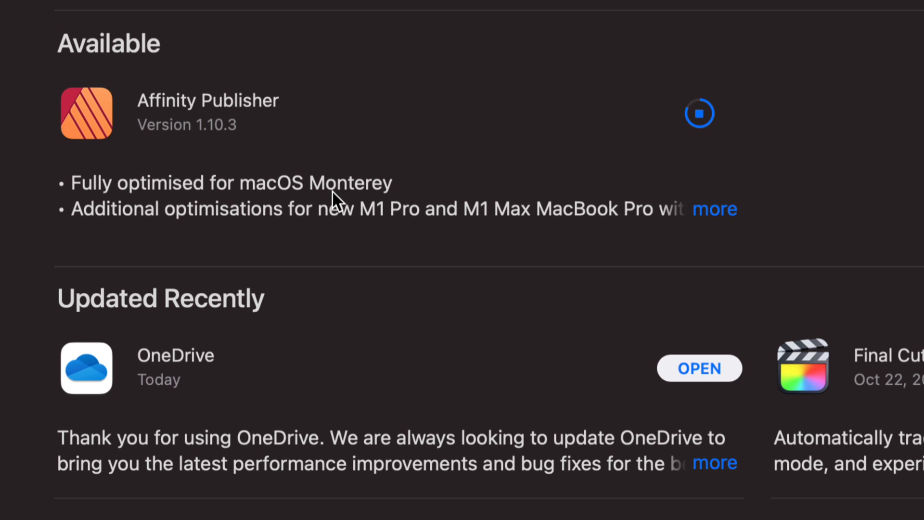
{"action": "mouse_move", "coordinate": [302, 190]}
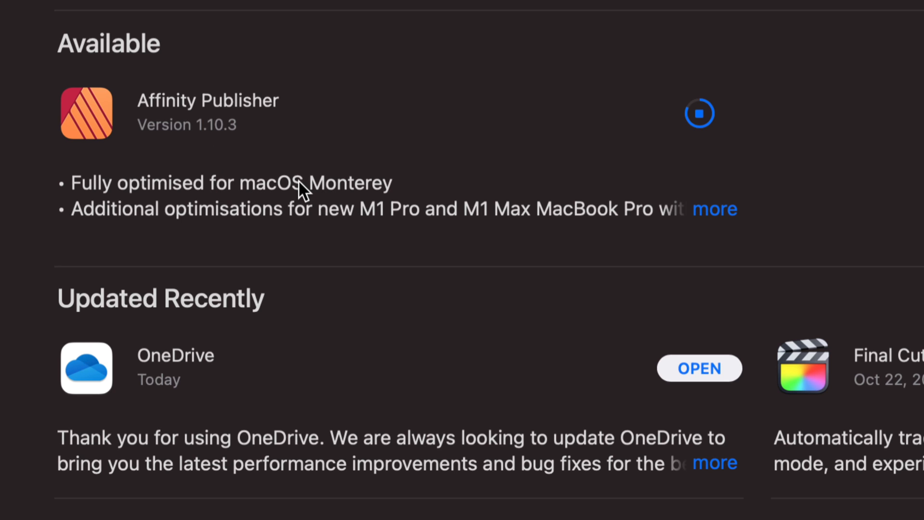
{"action": "scroll", "scroll_direction": "up", "scroll_amount": 3}
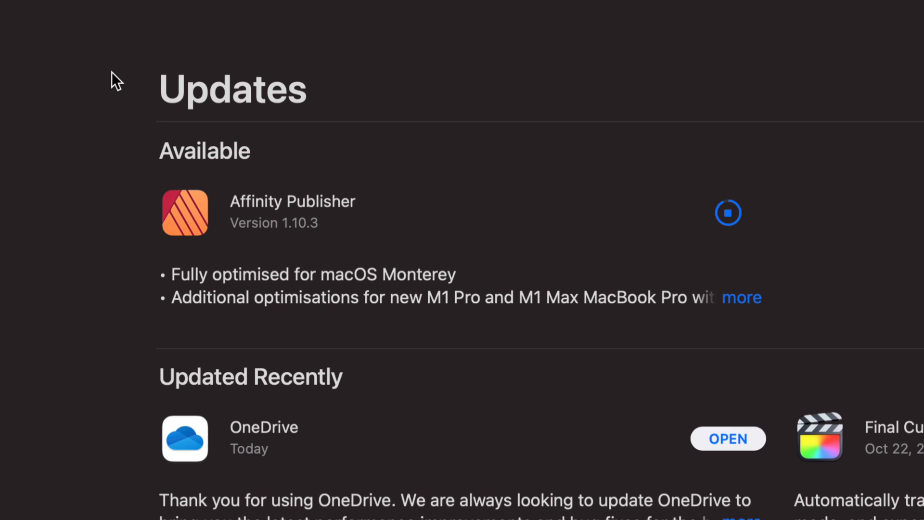
{"action": "mouse_move", "coordinate": [357, 373]}
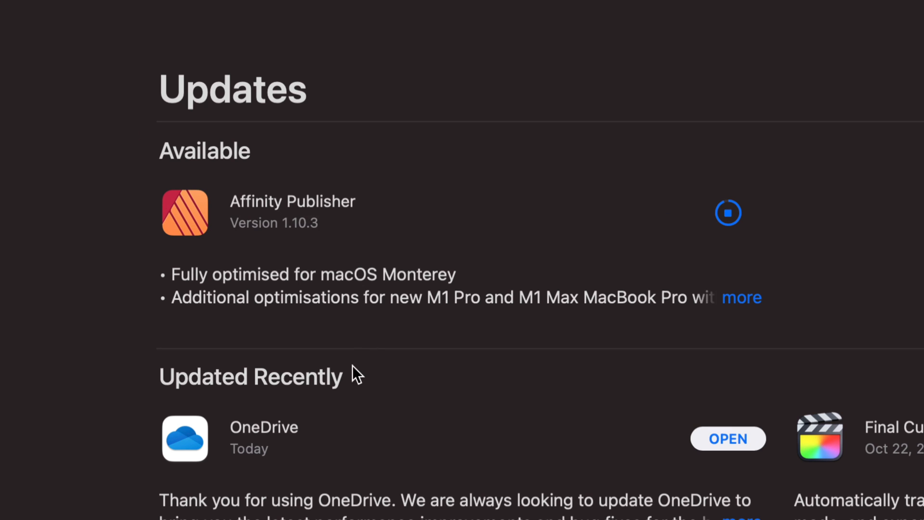
{"action": "mouse_move", "coordinate": [327, 512]}
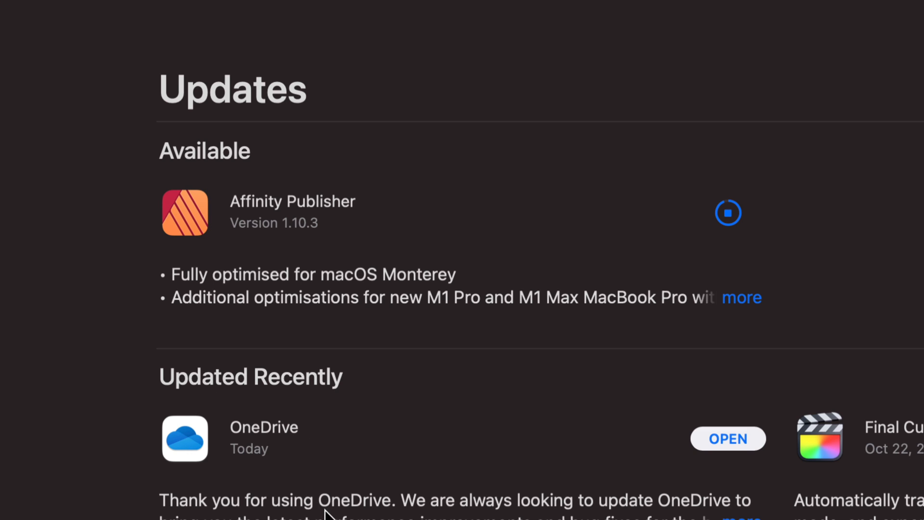
{"action": "scroll", "scroll_direction": "down", "scroll_amount": 3}
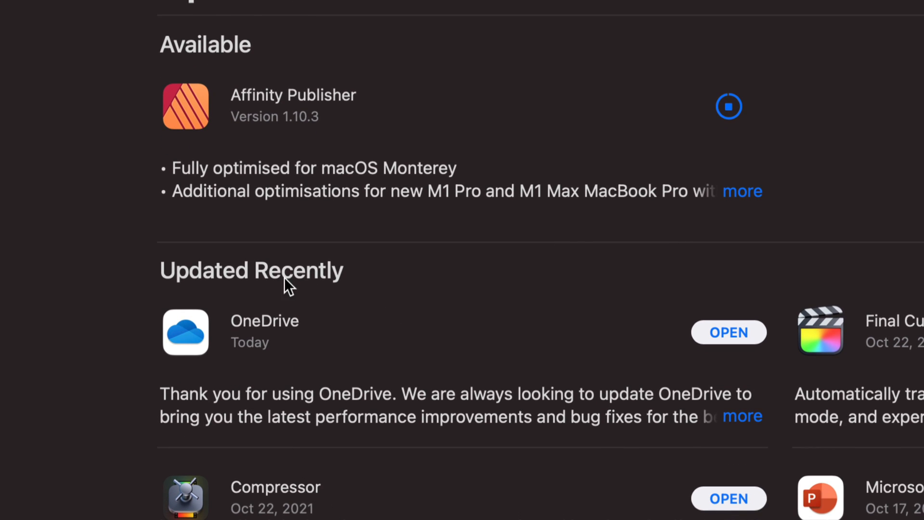
{"action": "mouse_move", "coordinate": [538, 290]}
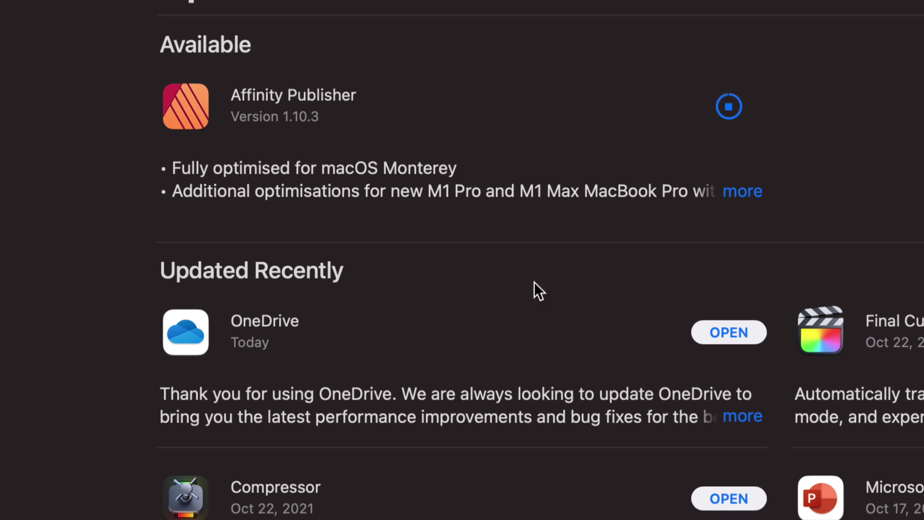
{"action": "mouse_move", "coordinate": [570, 123]}
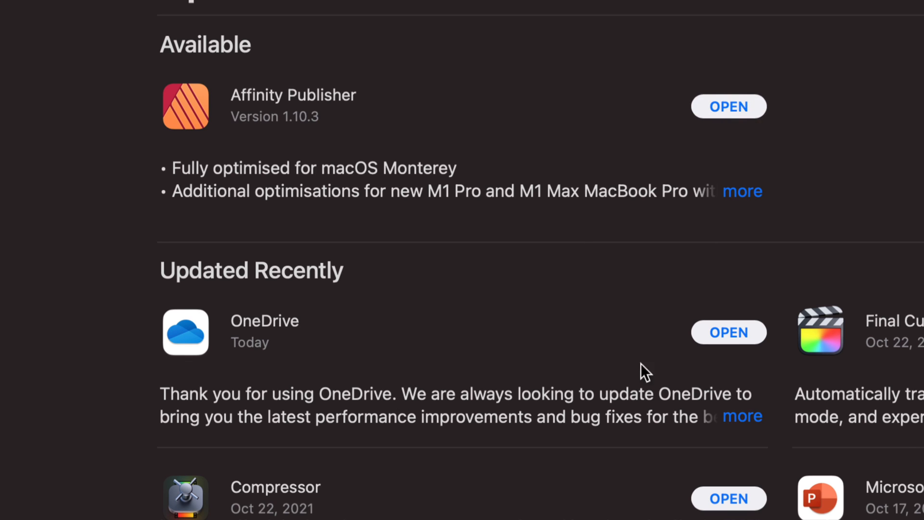
- Open Affinity Publisher 1.10.3 from the Updated Recently list
{"action": "scroll", "scroll_direction": "up", "scroll_amount": 3}
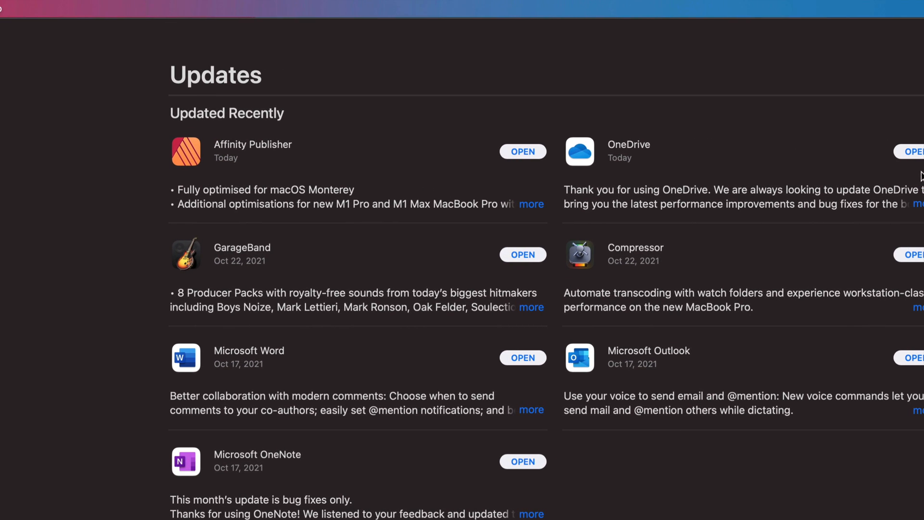
{"action": "mouse_move", "coordinate": [223, 123]}
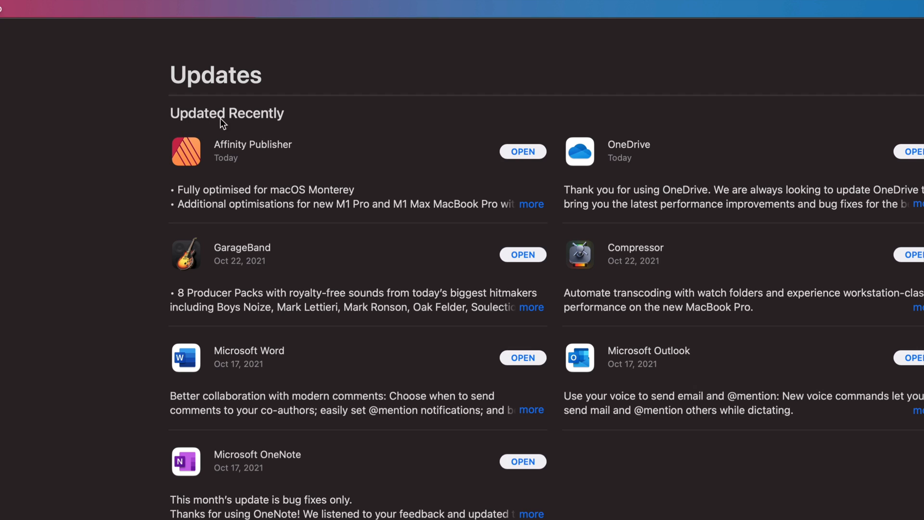
{"action": "mouse_move", "coordinate": [529, 157]}
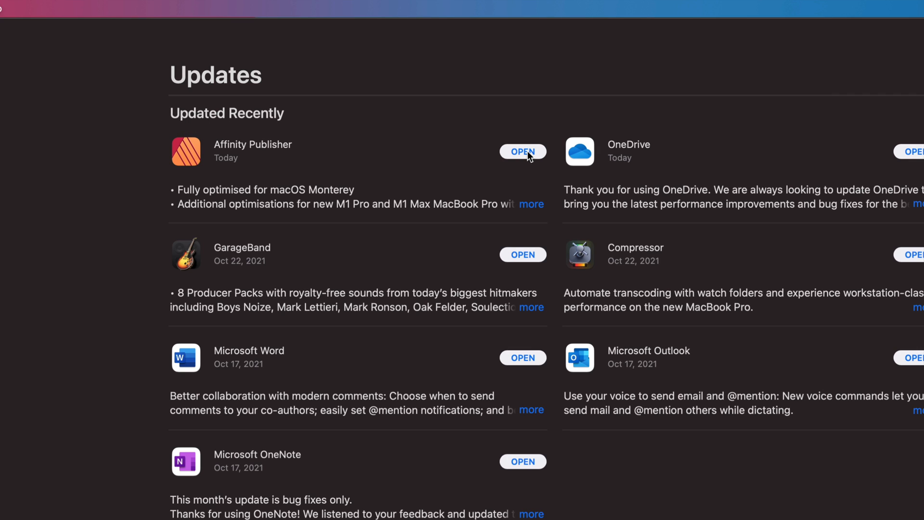
{"action": "left_click", "coordinate": [522, 151]}
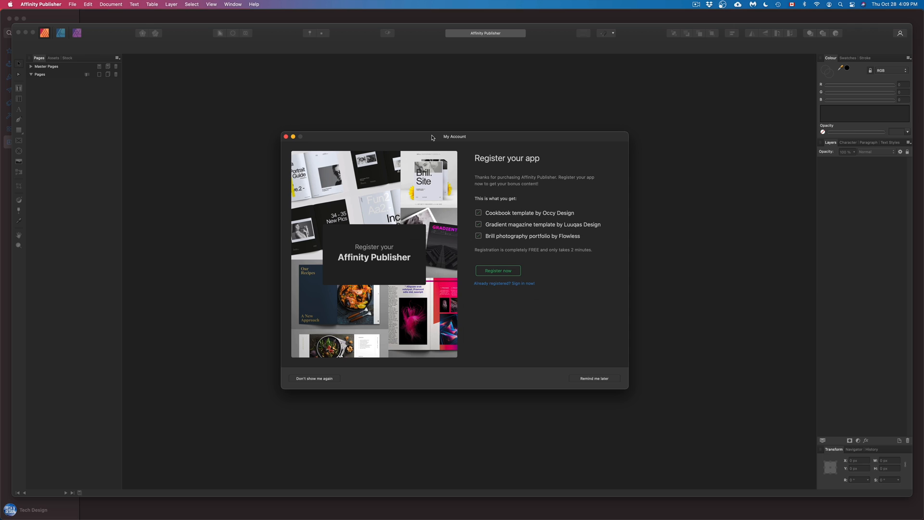
{"action": "mouse_move", "coordinate": [488, 256]}
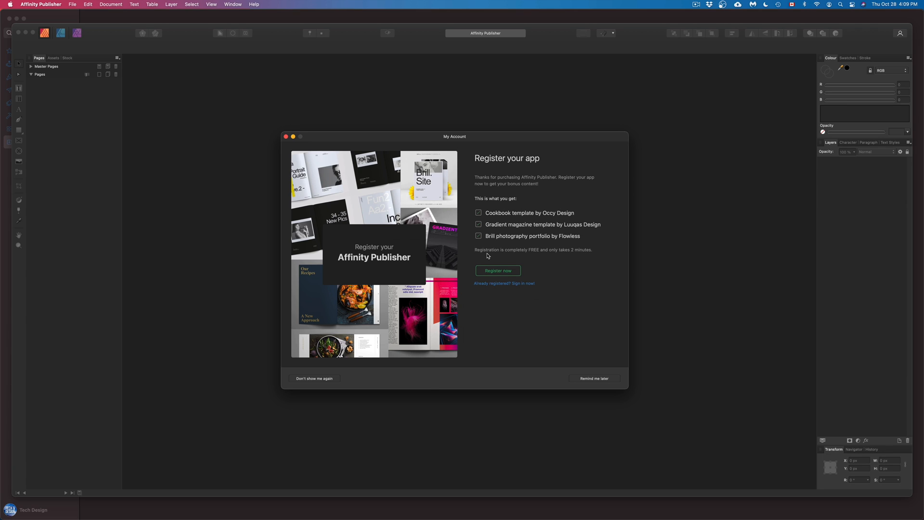
{"action": "mouse_move", "coordinate": [591, 380]}
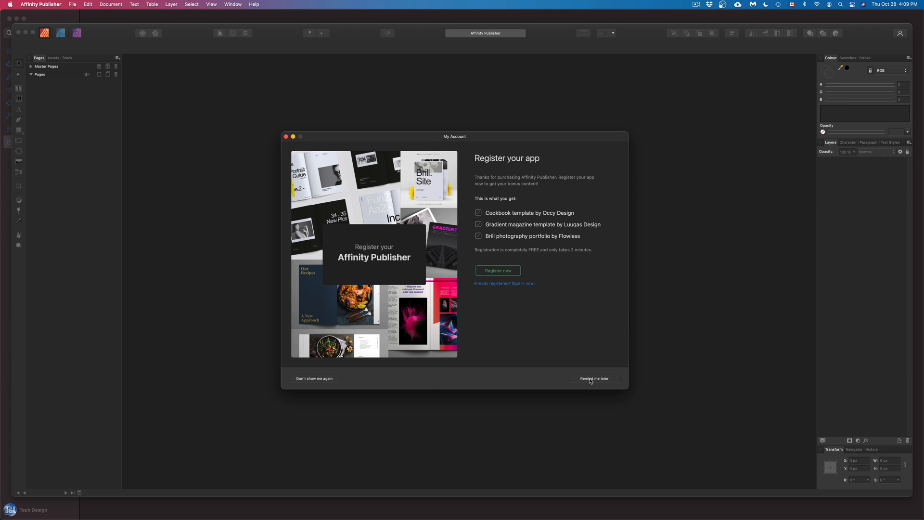
- Choose Remind me later for registration, close the welcome panel, and open Launchpad
{"action": "left_click", "coordinate": [594, 378]}
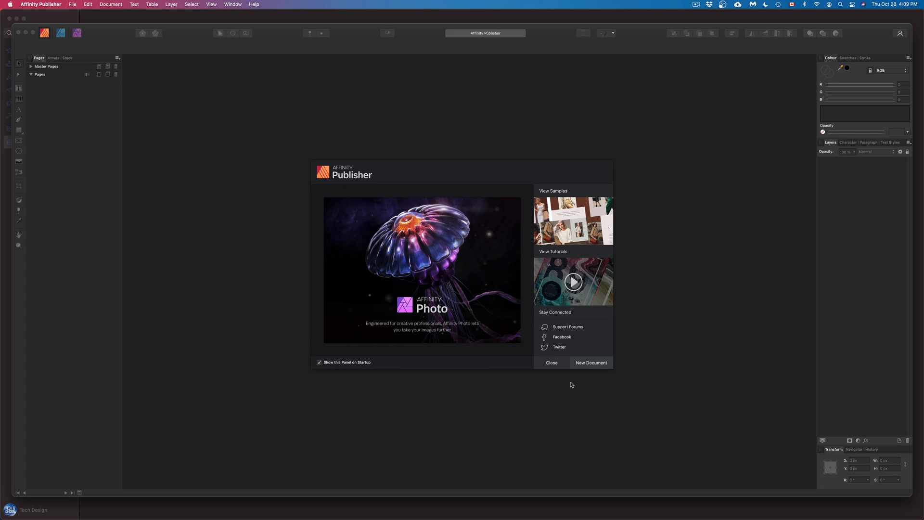
{"action": "left_click", "coordinate": [551, 362]}
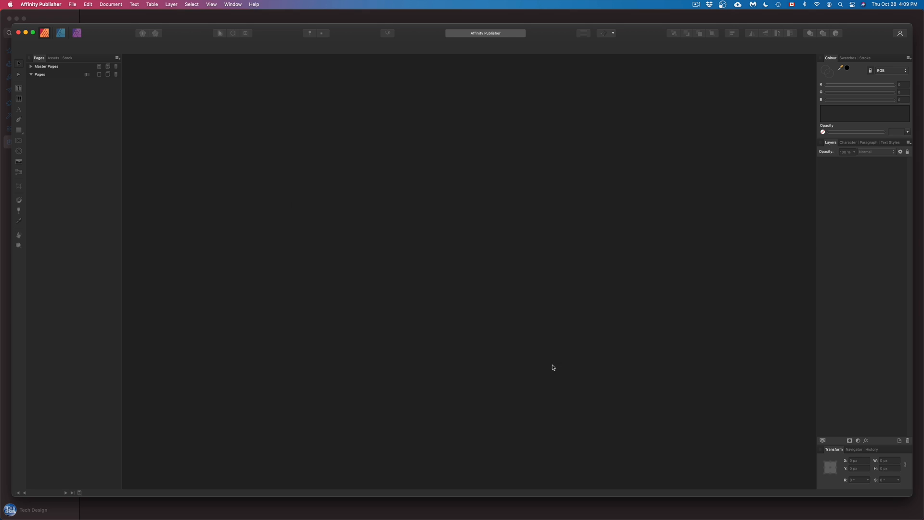
{"action": "mouse_move", "coordinate": [508, 338]}
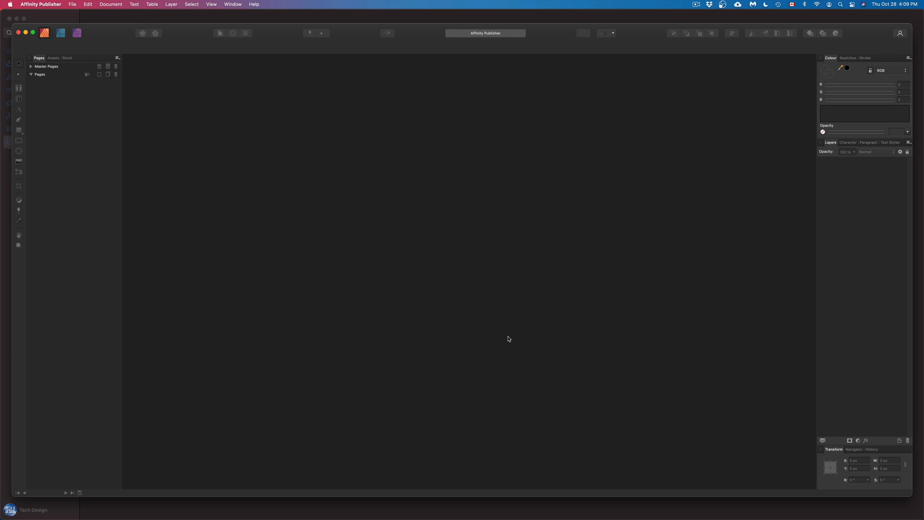
{"action": "left_click", "coordinate": [167, 502]}
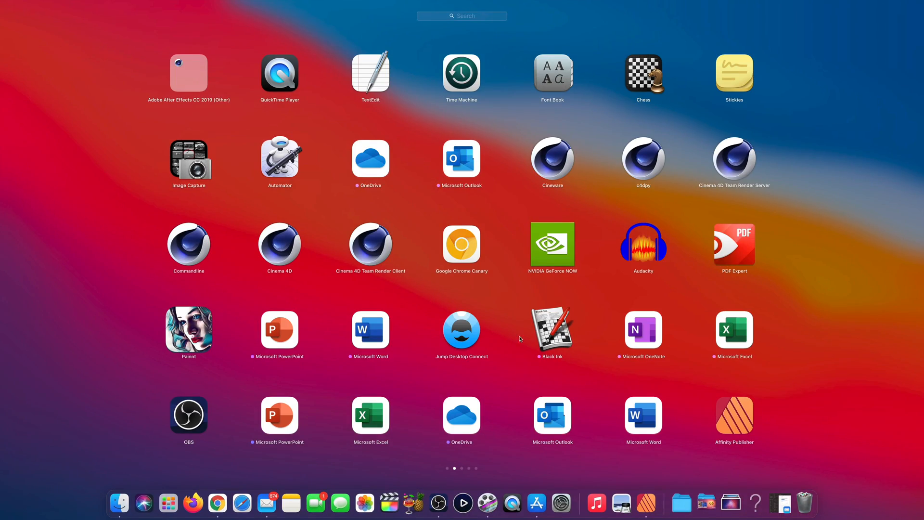